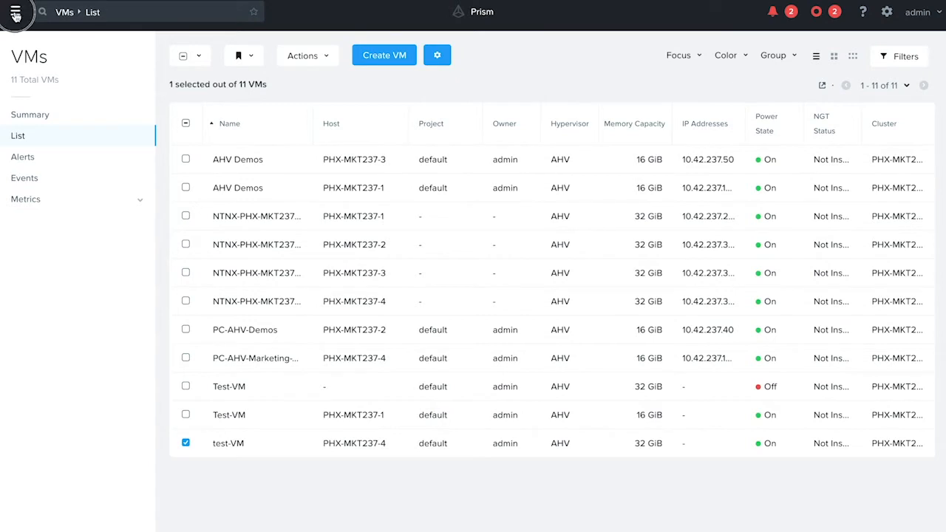
Step: Open the Create VM form, naming it Test-VM-1 with description Demo and UTC timezone
{"action": "left_click", "coordinate": [15, 12]}
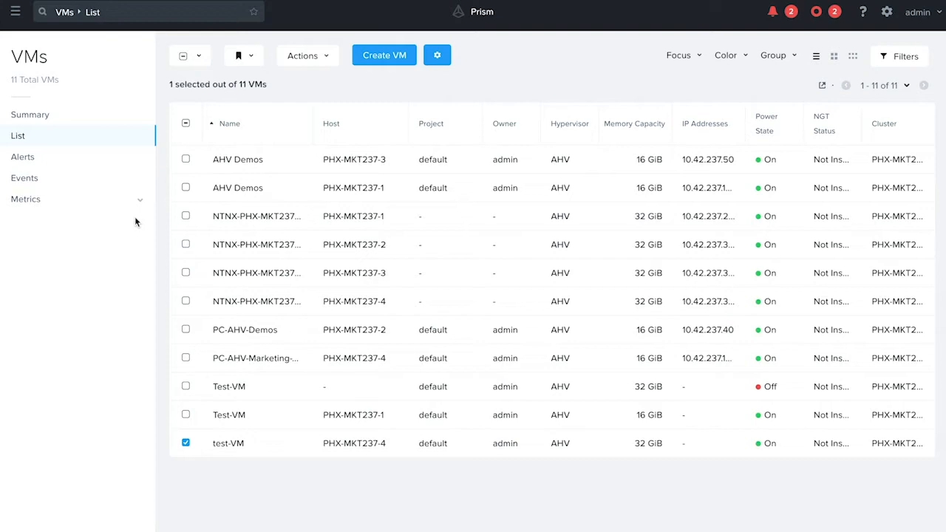
{"action": "mouse_move", "coordinate": [145, 198]}
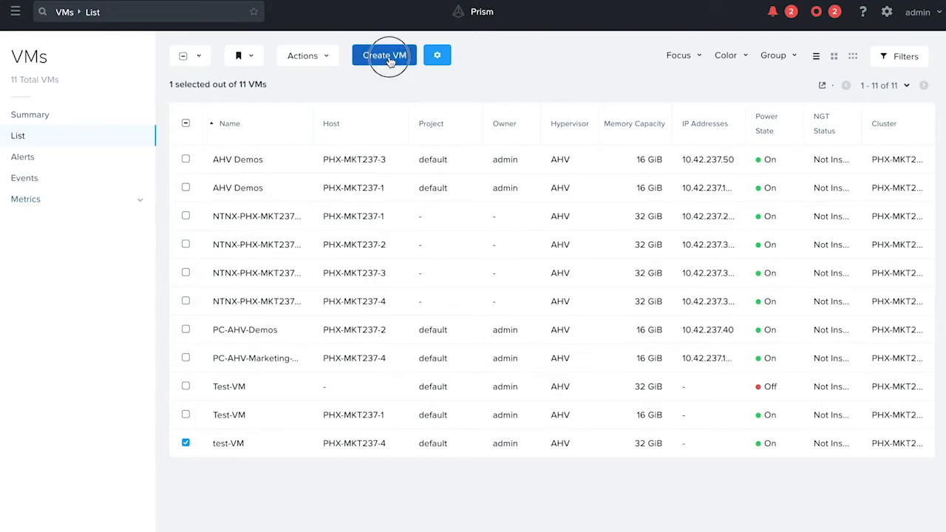
{"action": "left_click", "coordinate": [384, 56]}
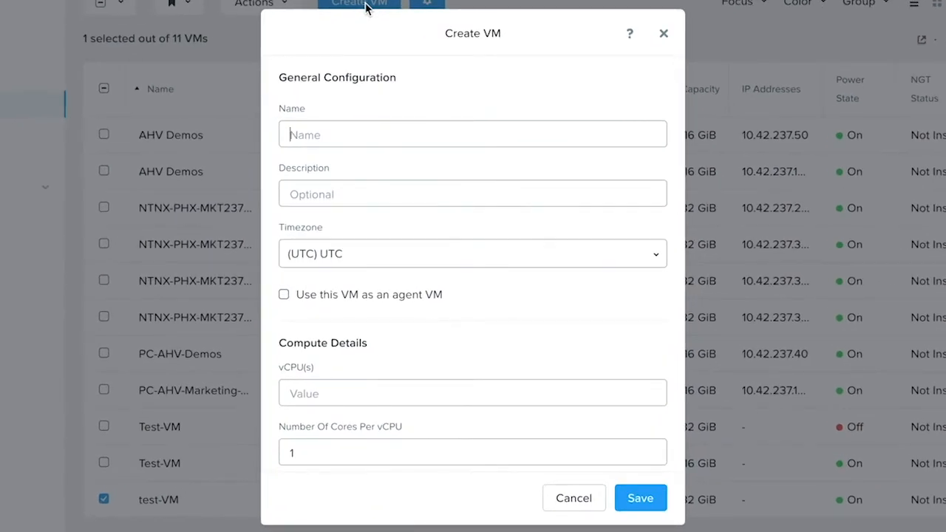
{"action": "type", "text": "Test"}
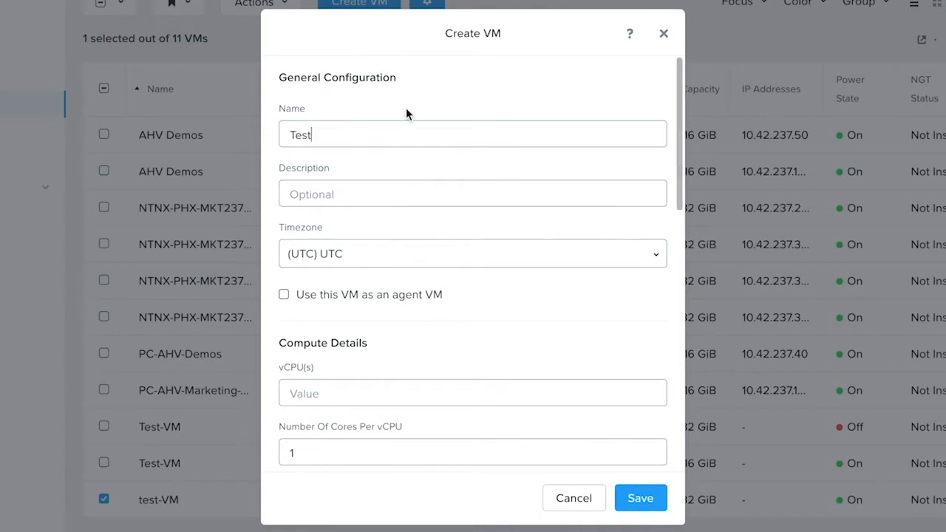
{"action": "mouse_move", "coordinate": [354, 160]}
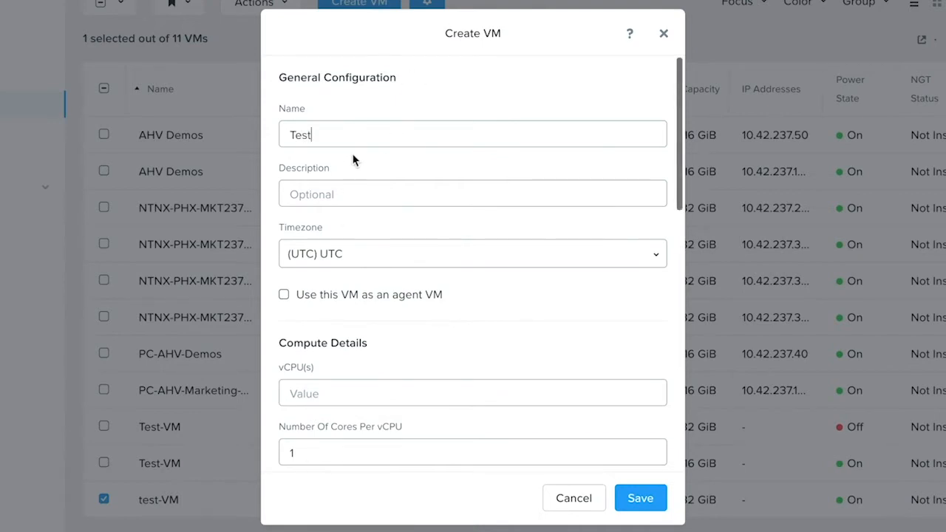
{"action": "type", "text": "-VM-1"}
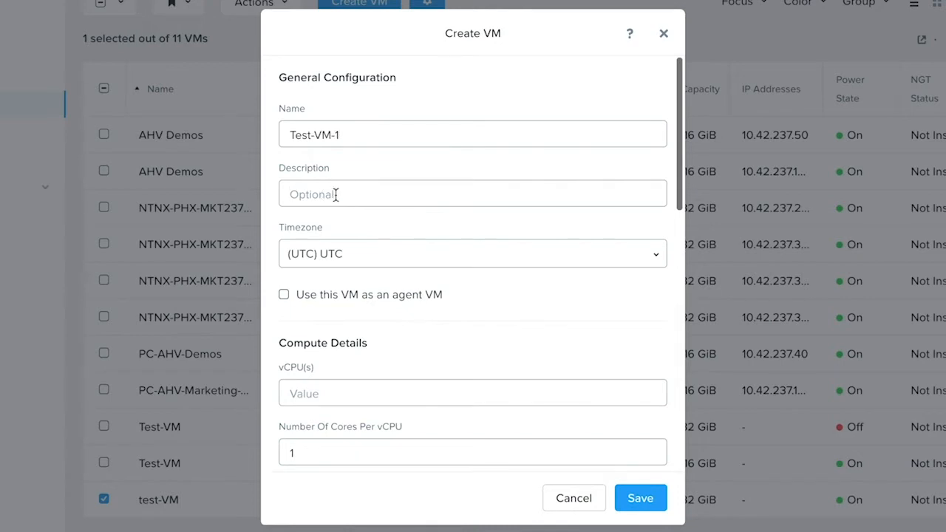
{"action": "type", "text": "Demo"}
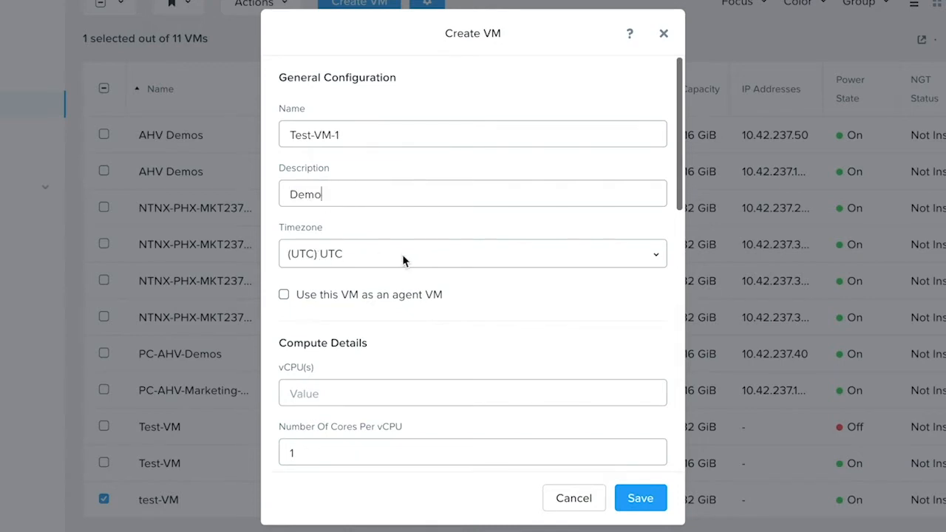
{"action": "mouse_move", "coordinate": [403, 254]}
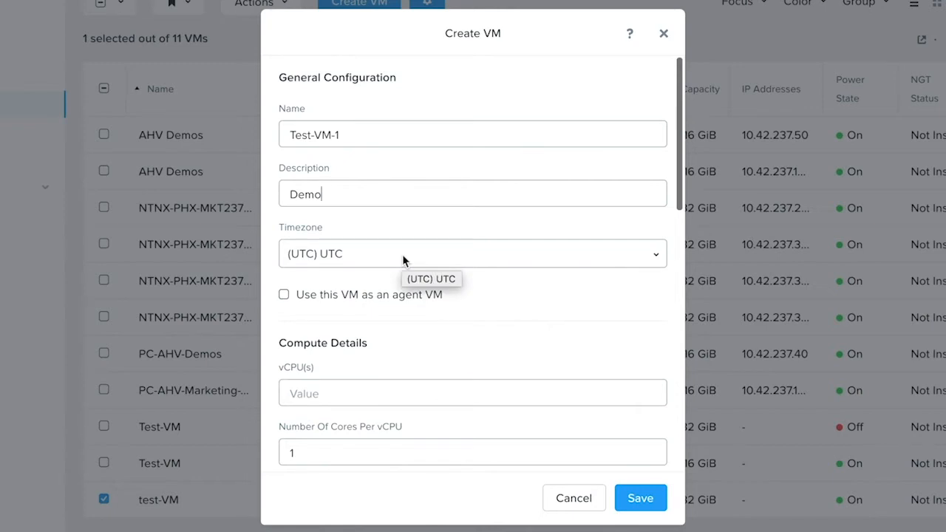
{"action": "mouse_move", "coordinate": [438, 301]}
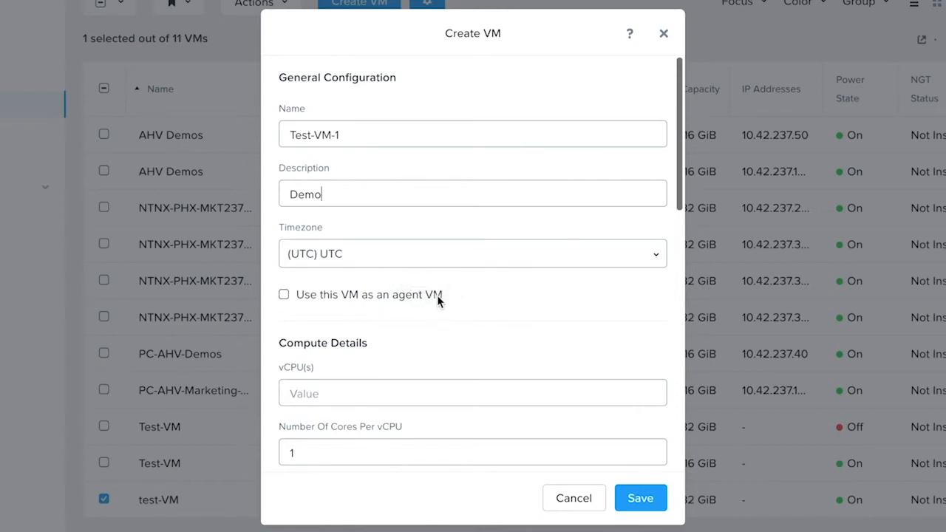
{"action": "mouse_move", "coordinate": [442, 303]}
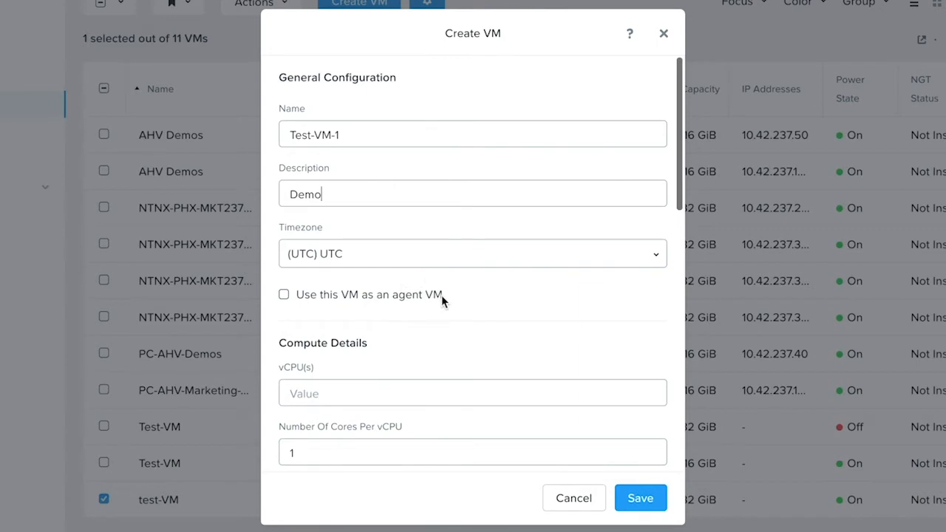
{"action": "mouse_move", "coordinate": [477, 313]}
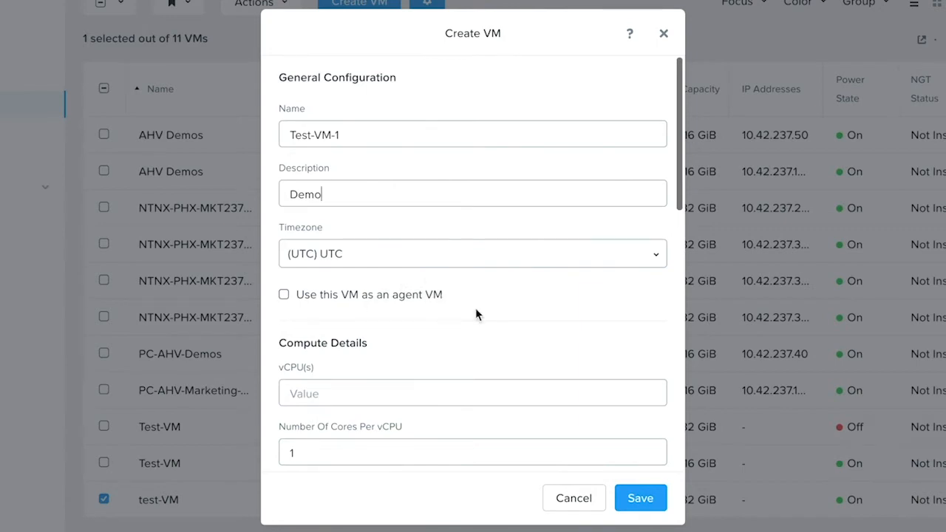
Step: Fill Compute Details with 1 vCPU, 2 cores per vCPU and 32 GiB memory
{"action": "scroll", "scroll_direction": "down", "scroll_amount": 3}
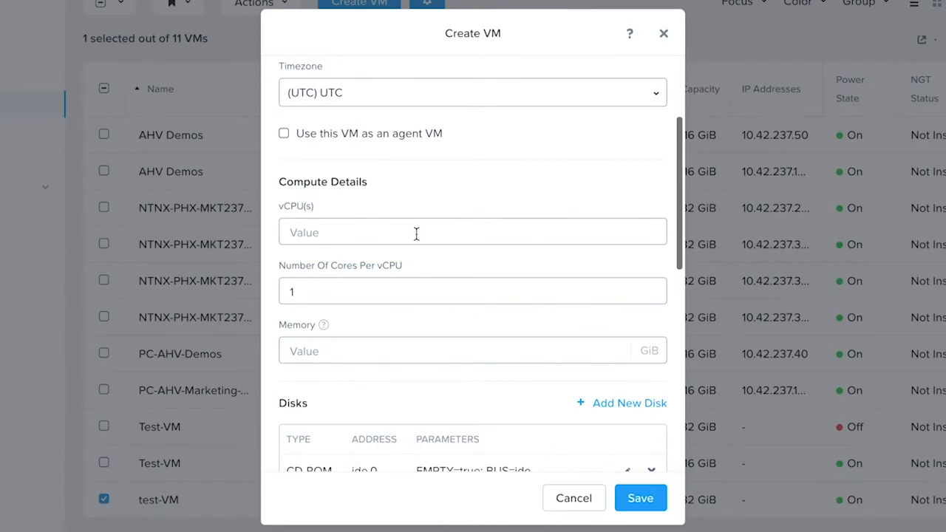
{"action": "type", "text": "1"}
{"action": "type", "text": "2"}
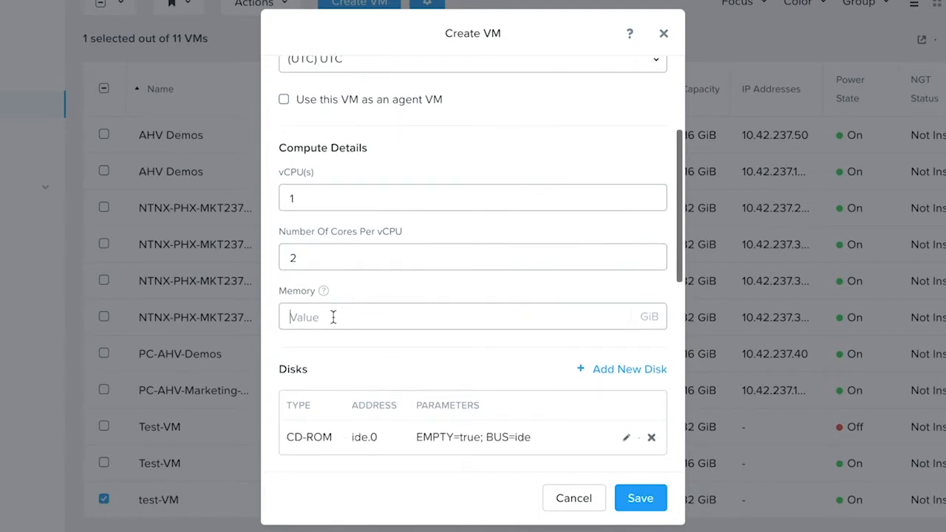
{"action": "type", "text": "32"}
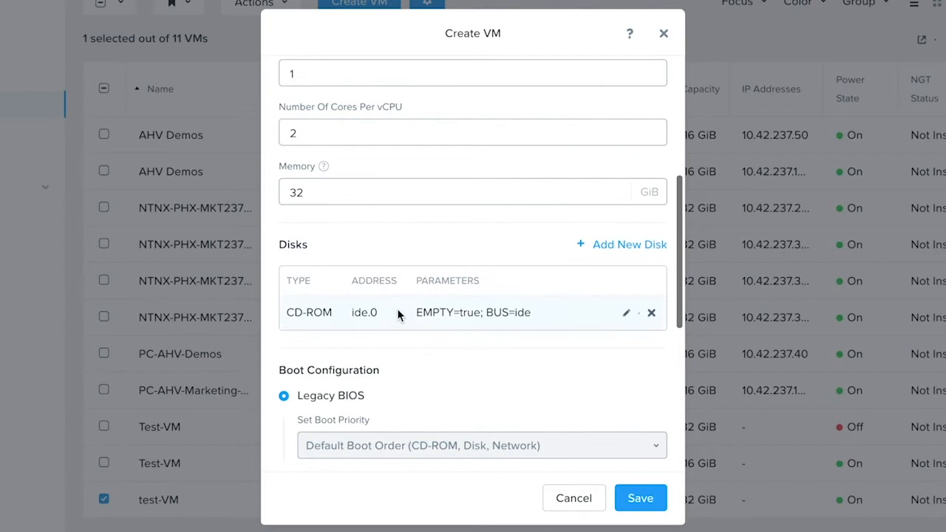
{"action": "mouse_move", "coordinate": [417, 252]}
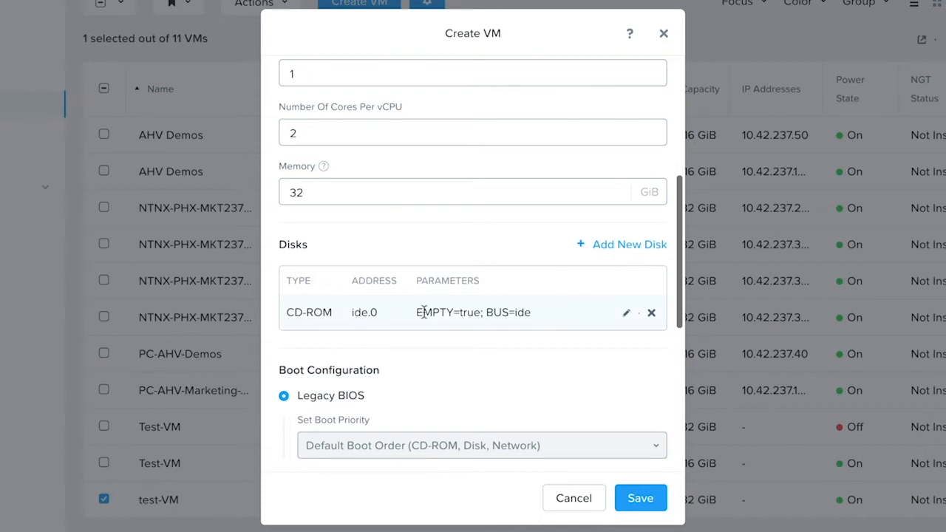
{"action": "mouse_move", "coordinate": [614, 265]}
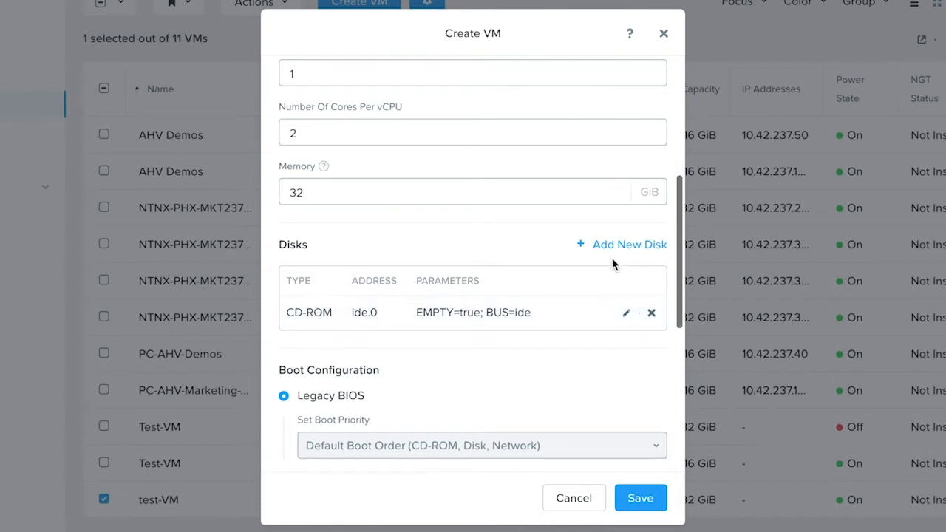
{"action": "mouse_move", "coordinate": [615, 255]}
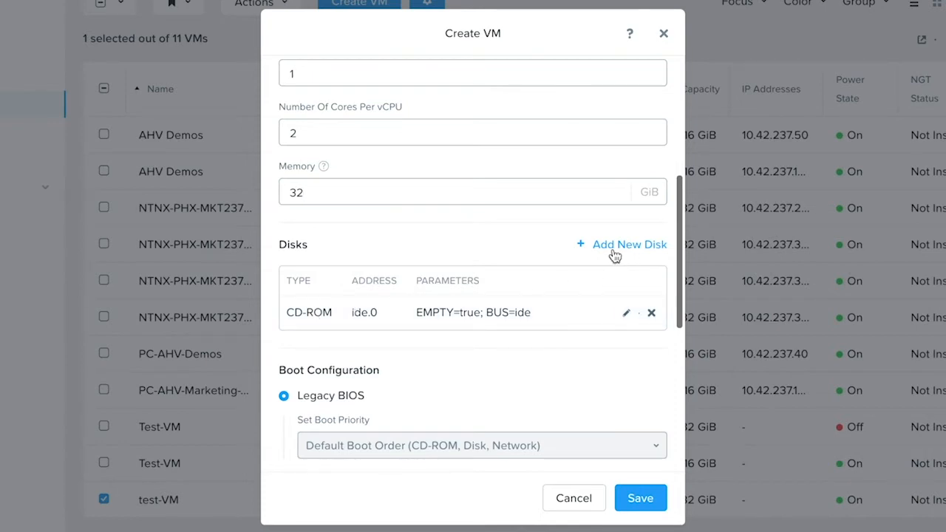
Step: Add a 40 GiB SCSI disk allocated on the storage container
{"action": "left_click", "coordinate": [629, 244]}
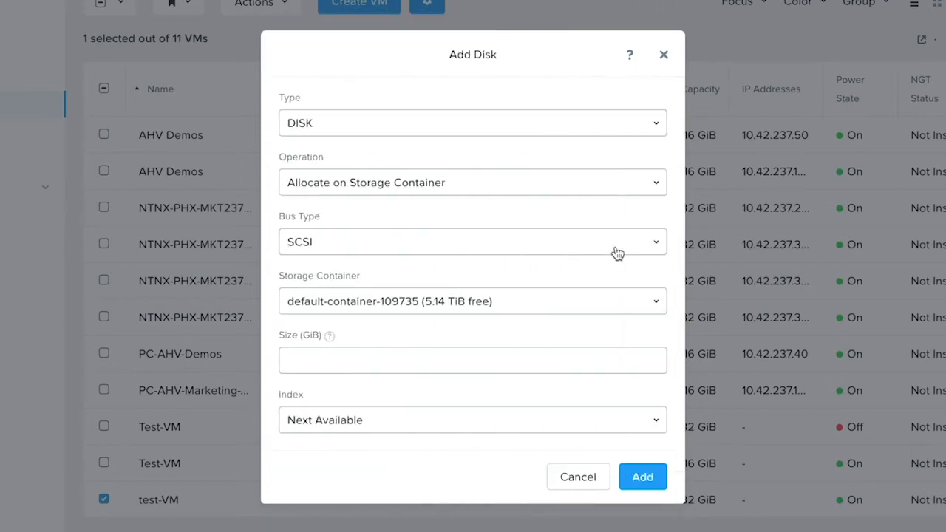
{"action": "mouse_move", "coordinate": [550, 212]}
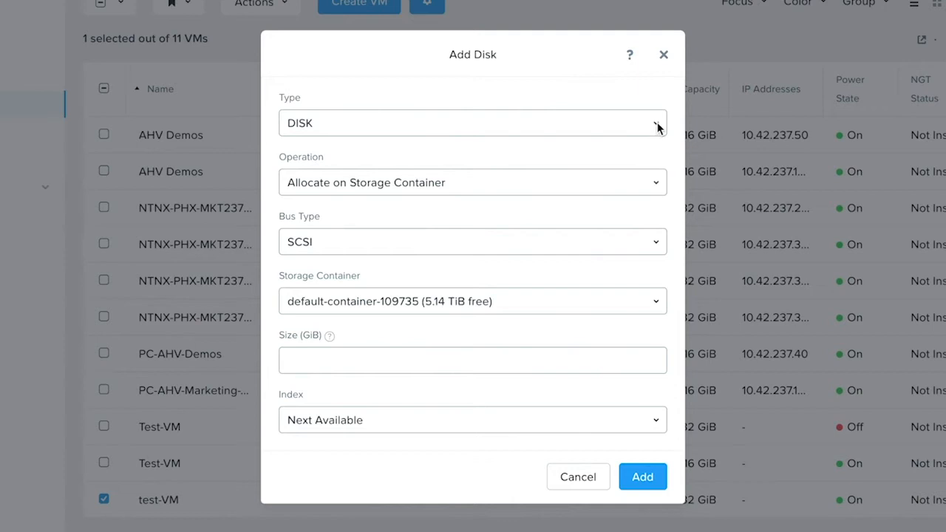
{"action": "left_click", "coordinate": [655, 123]}
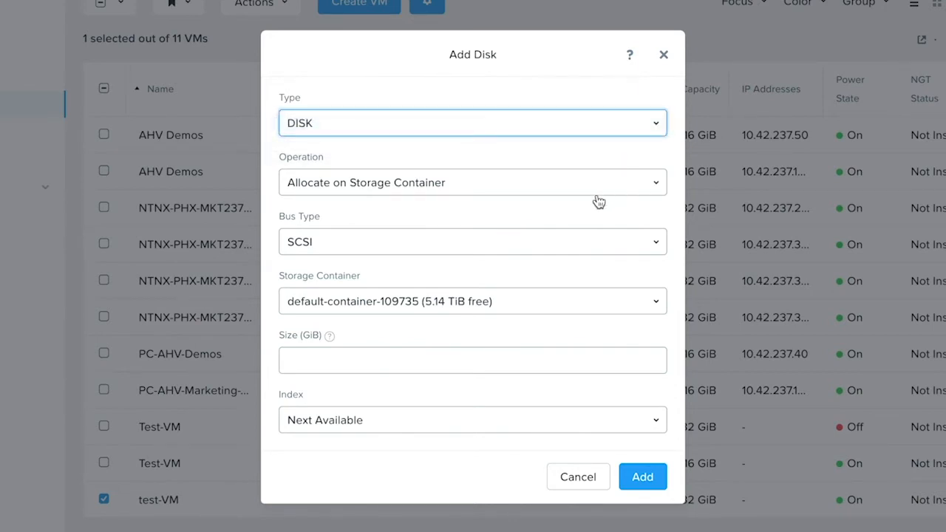
{"action": "left_click", "coordinate": [472, 182]}
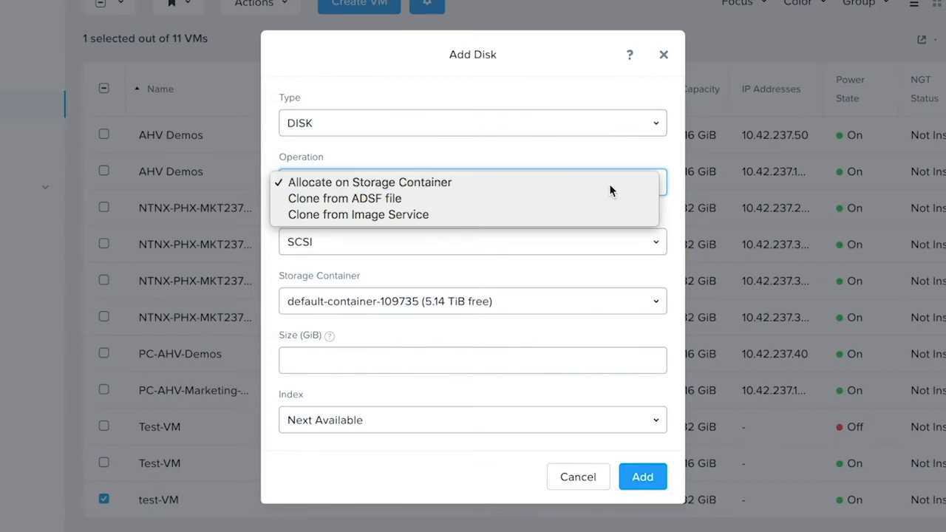
{"action": "left_click", "coordinate": [472, 242]}
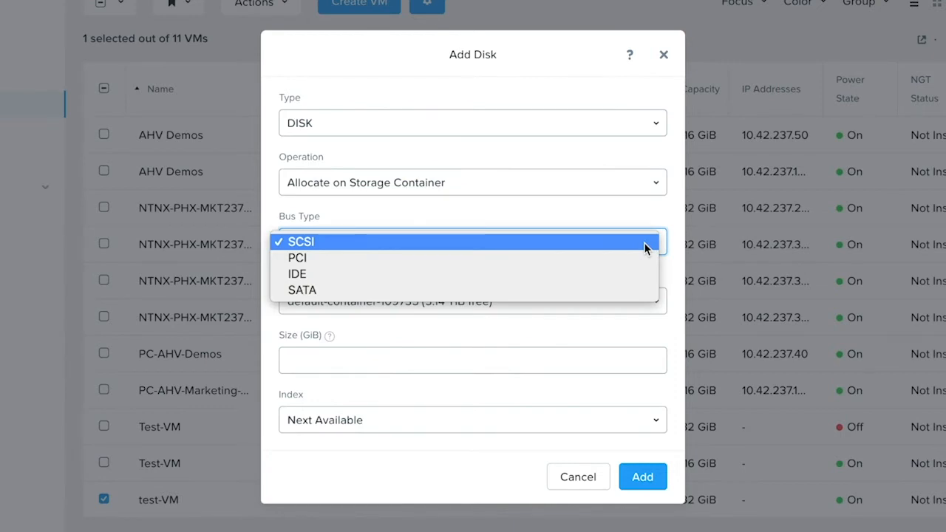
{"action": "left_click", "coordinate": [301, 242]}
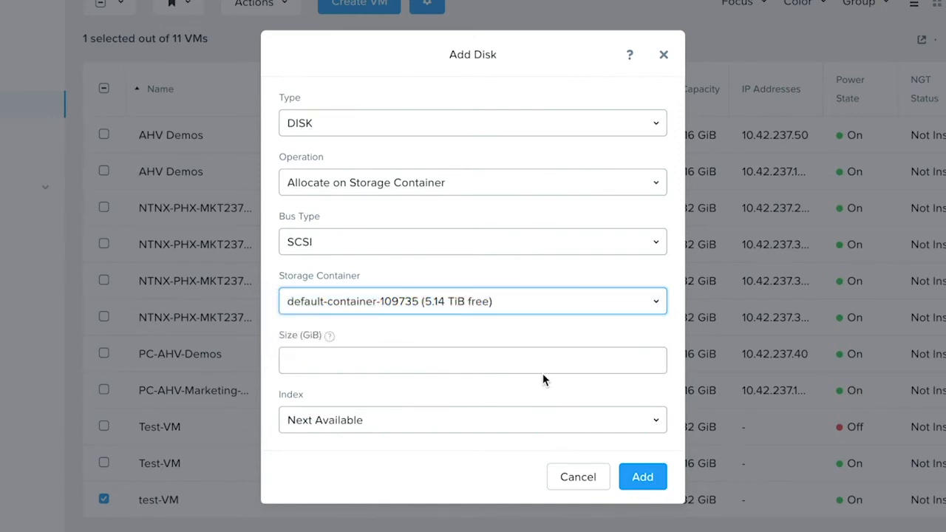
{"action": "type", "text": "40"}
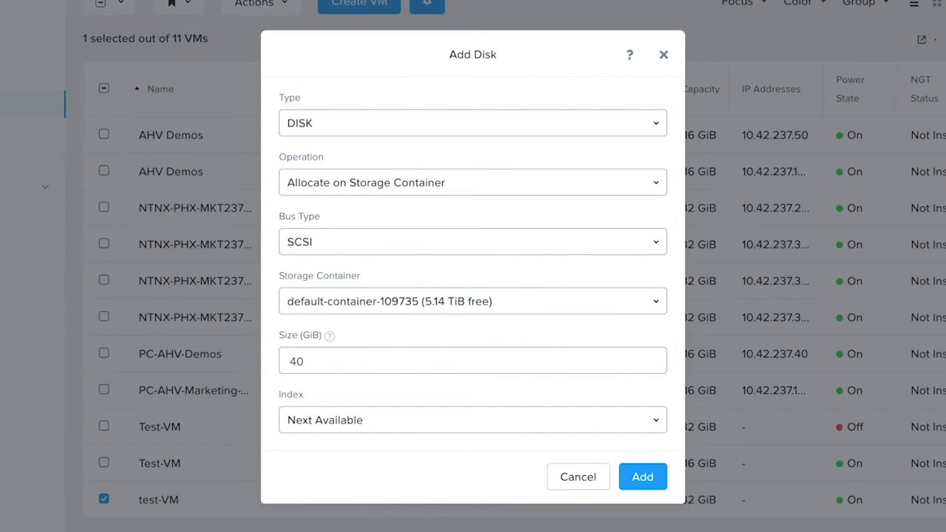
{"action": "left_click", "coordinate": [642, 477]}
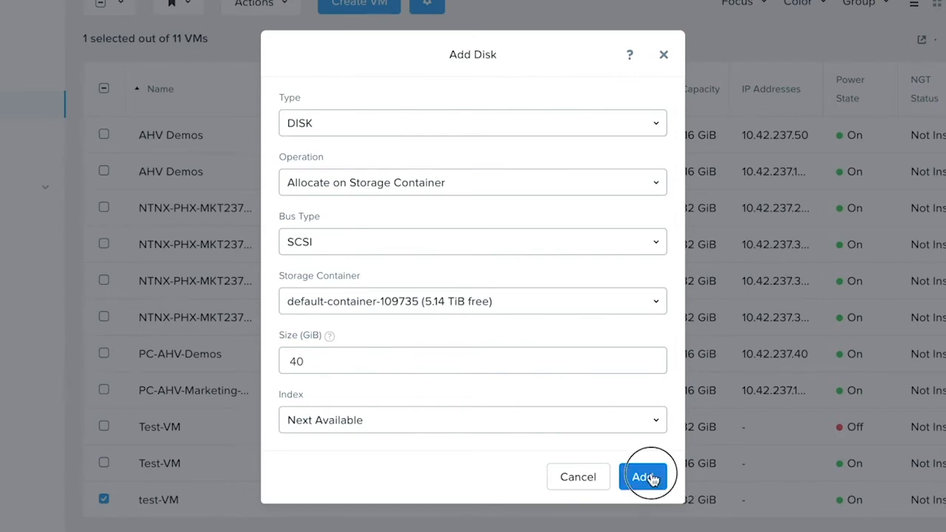
{"action": "left_click", "coordinate": [642, 477]}
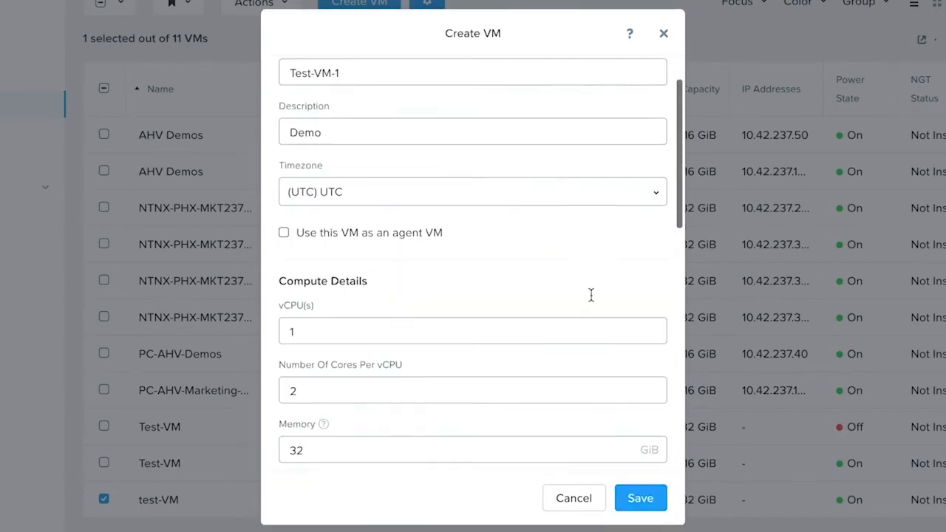
{"action": "scroll", "scroll_direction": "down", "scroll_amount": 3}
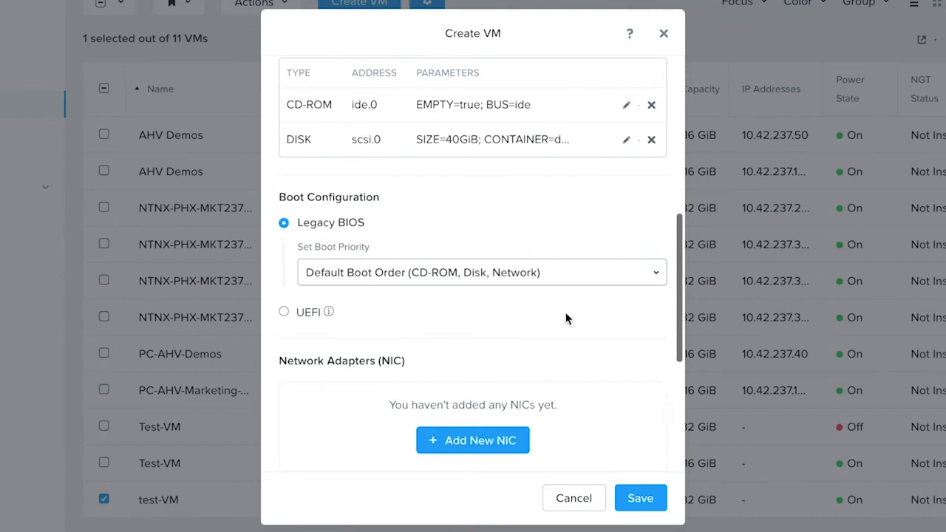
{"action": "mouse_move", "coordinate": [521, 269]}
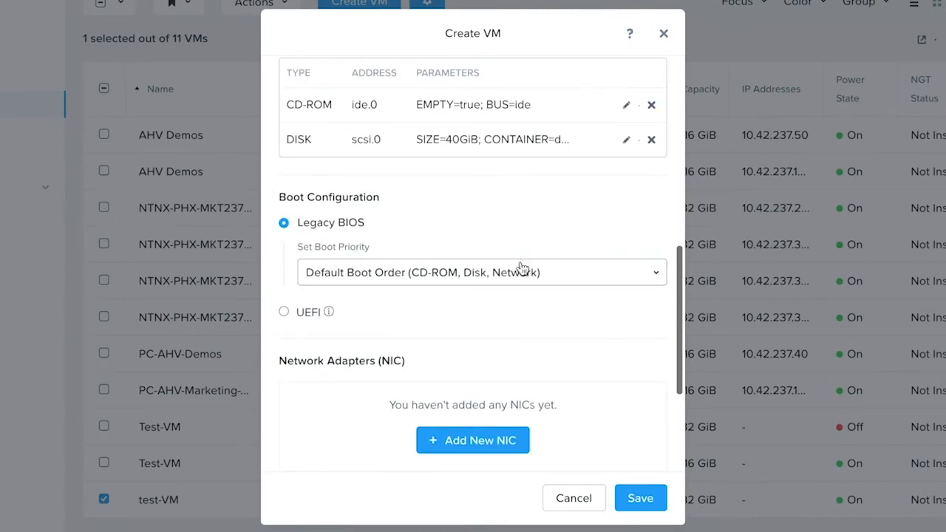
{"action": "mouse_move", "coordinate": [538, 320]}
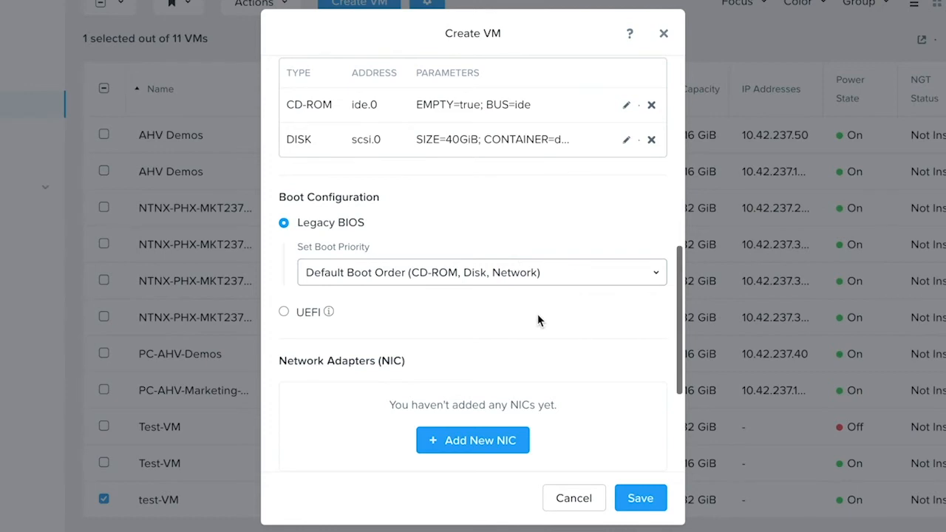
{"action": "scroll", "scroll_direction": "down", "scroll_amount": 3}
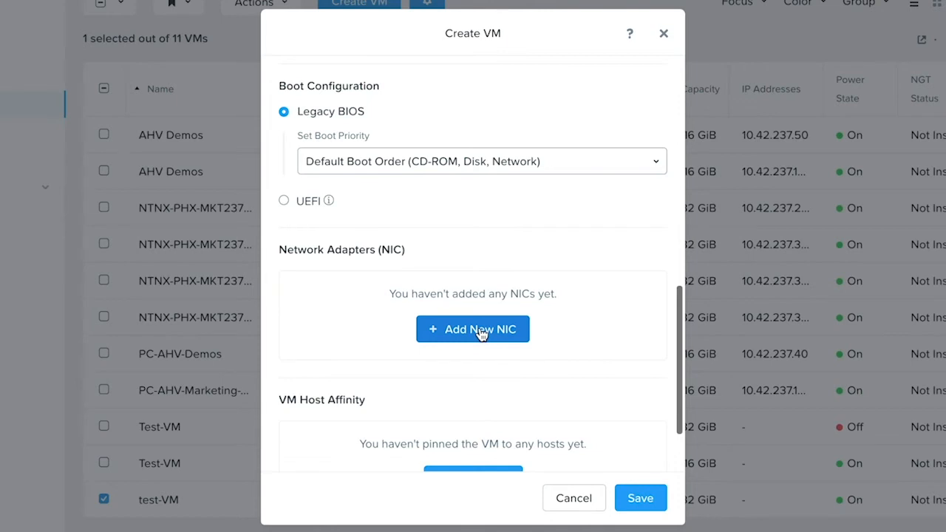
Step: Add a connected NIC on Default Network to Test-VM-1
{"action": "left_click", "coordinate": [473, 329]}
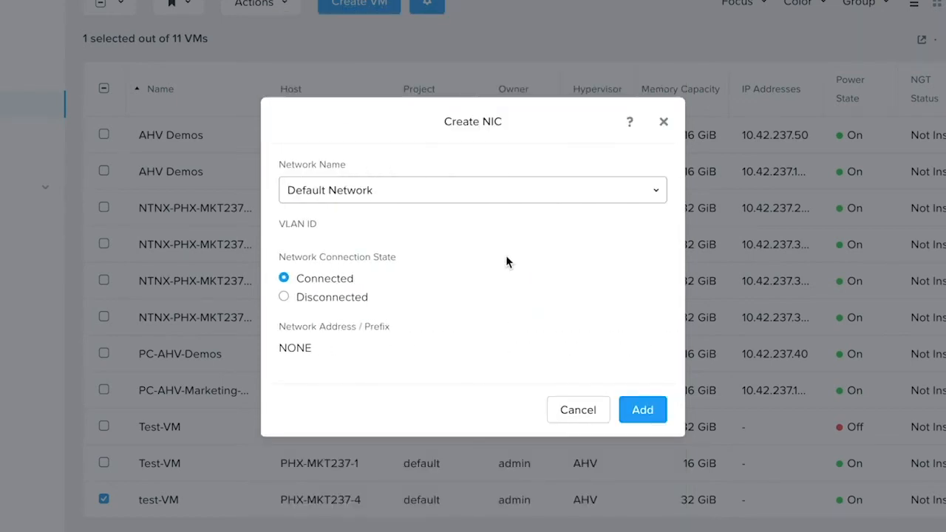
{"action": "left_click", "coordinate": [653, 190]}
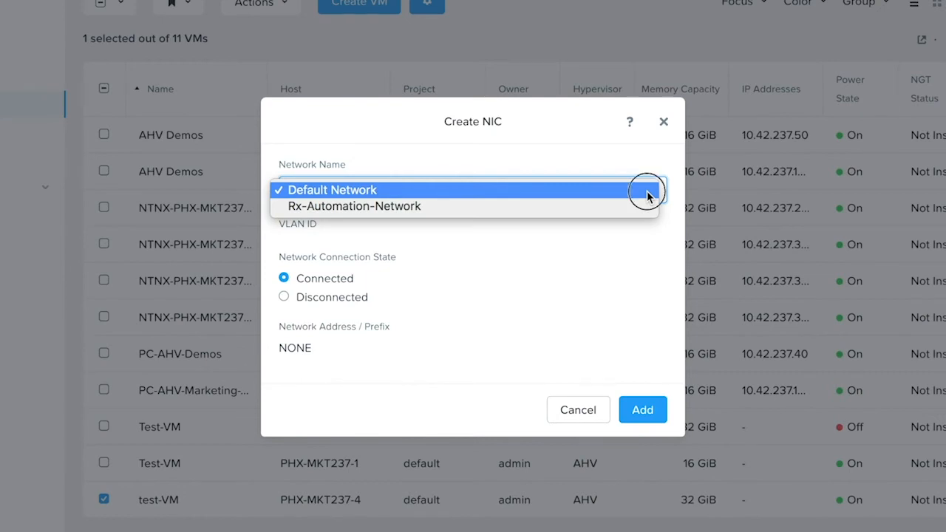
{"action": "left_click", "coordinate": [332, 190]}
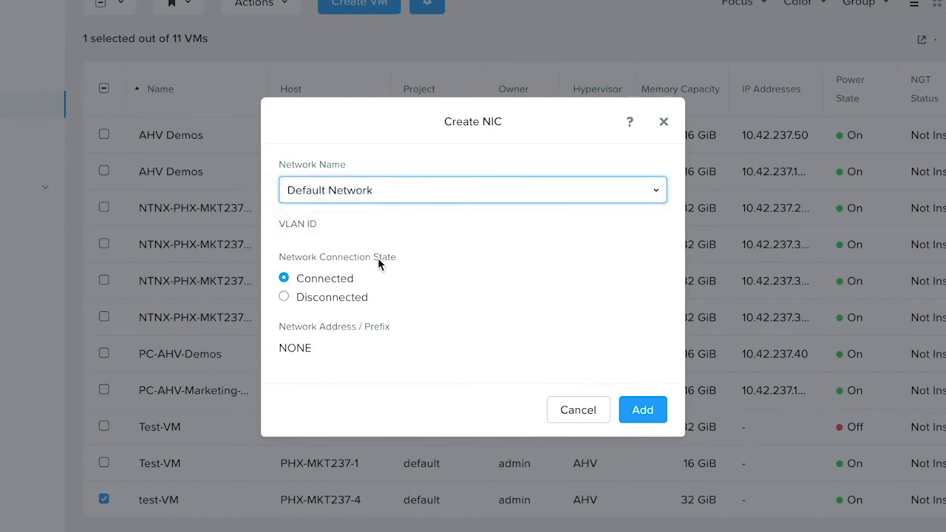
{"action": "mouse_move", "coordinate": [393, 271]}
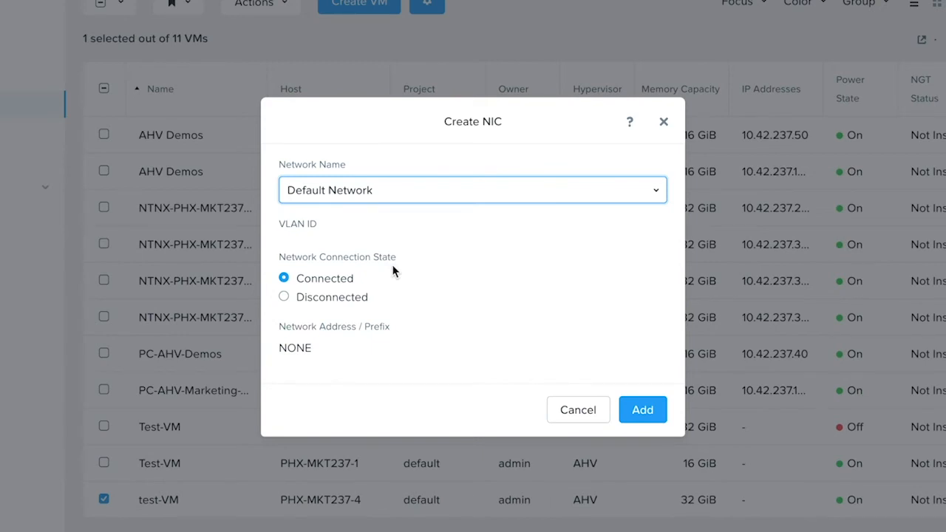
{"action": "left_click", "coordinate": [641, 410]}
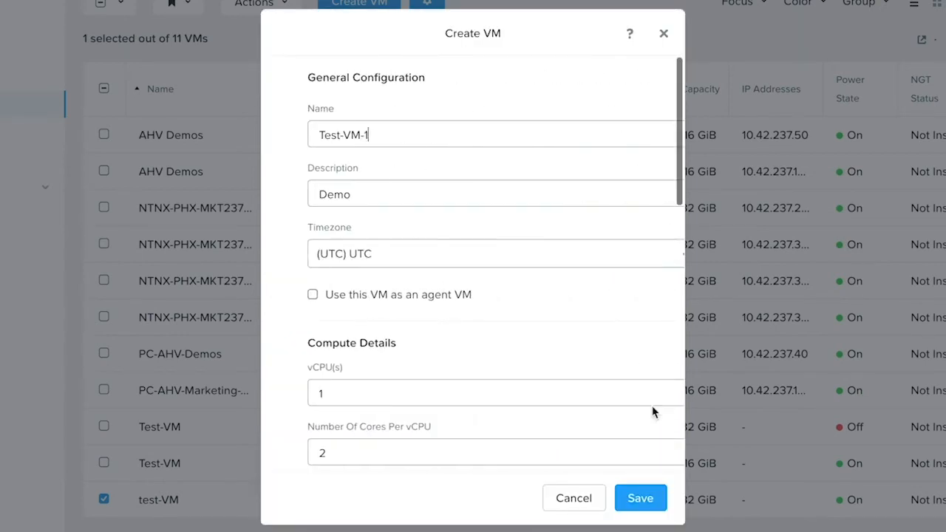
{"action": "scroll", "scroll_direction": "down", "scroll_amount": 3}
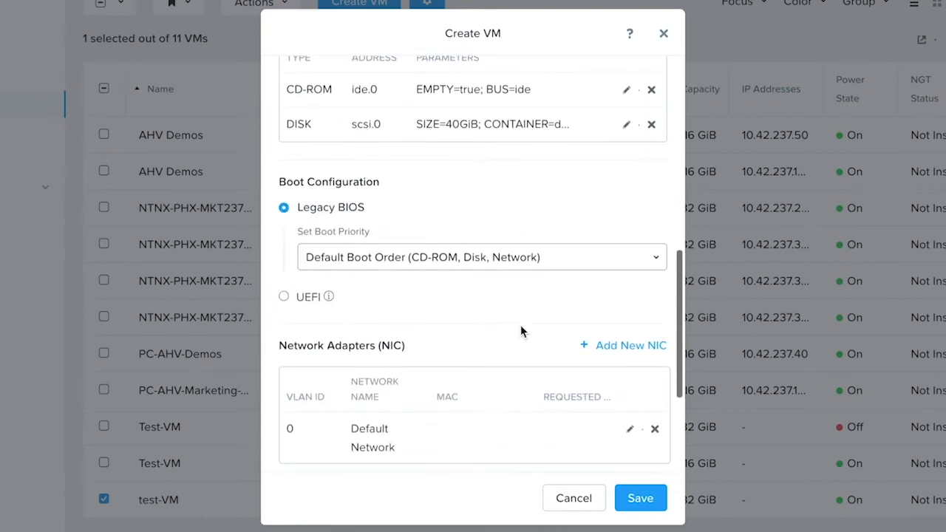
{"action": "scroll", "scroll_direction": "down", "scroll_amount": 3}
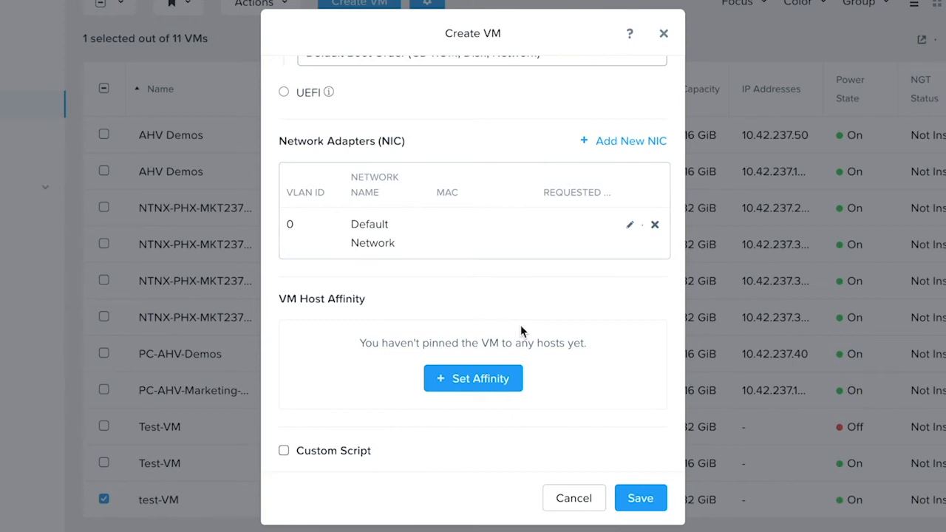
{"action": "mouse_move", "coordinate": [476, 416]}
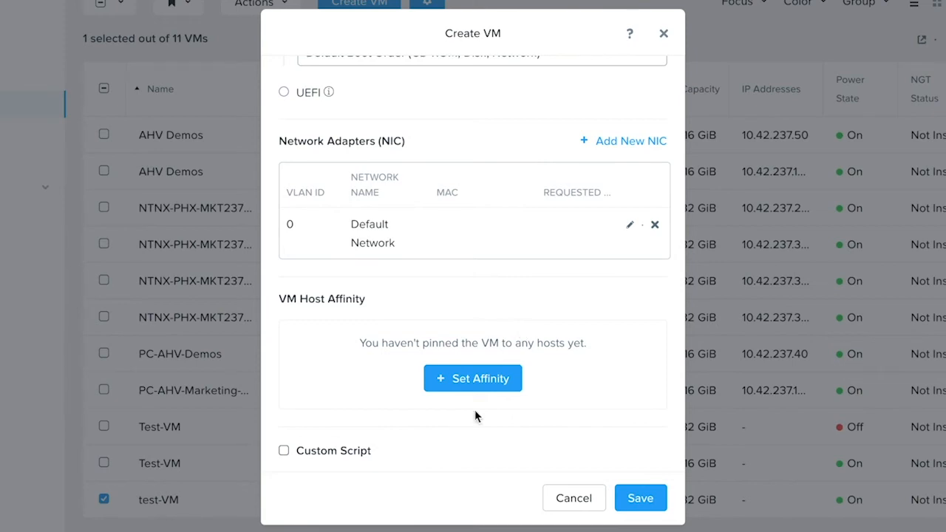
{"action": "mouse_move", "coordinate": [284, 451]}
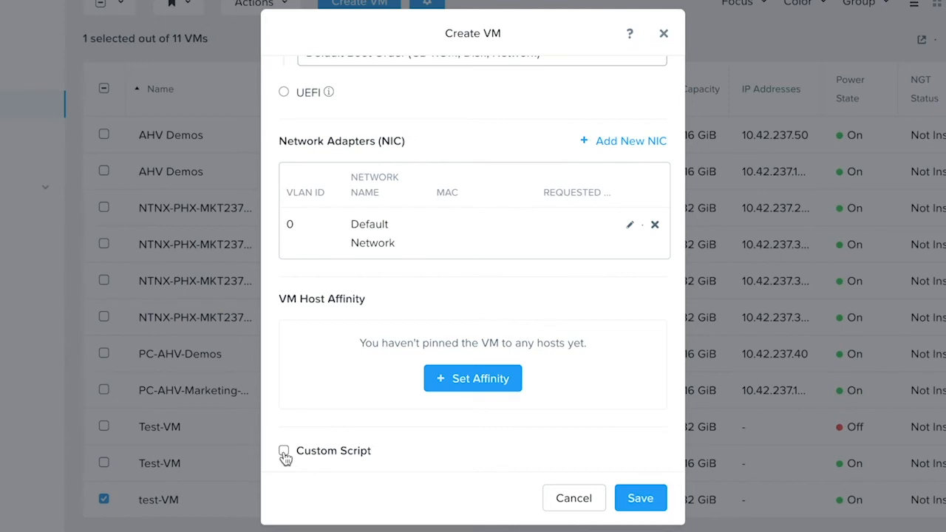
Step: Check the Custom Script option and scroll to review its settings
{"action": "left_click", "coordinate": [284, 451]}
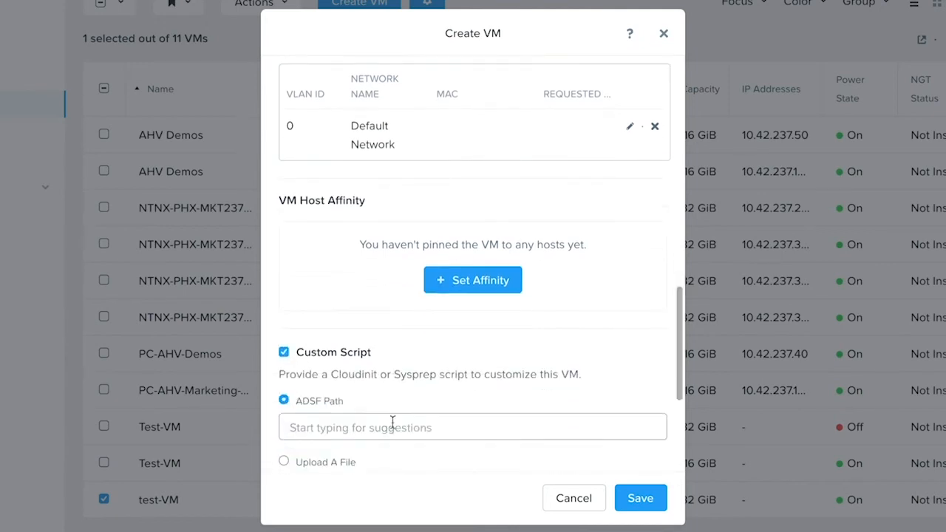
{"action": "scroll", "scroll_direction": "down", "scroll_amount": 3}
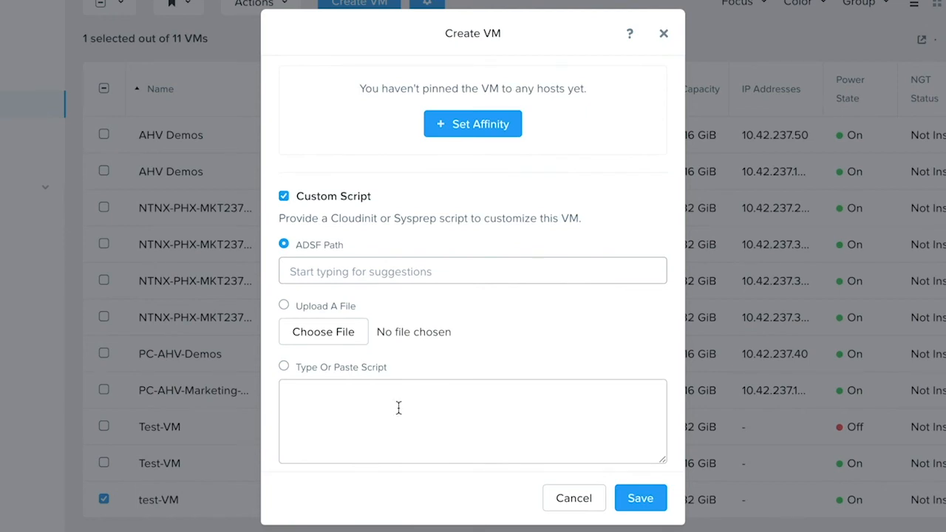
{"action": "scroll", "scroll_direction": "up", "scroll_amount": 3}
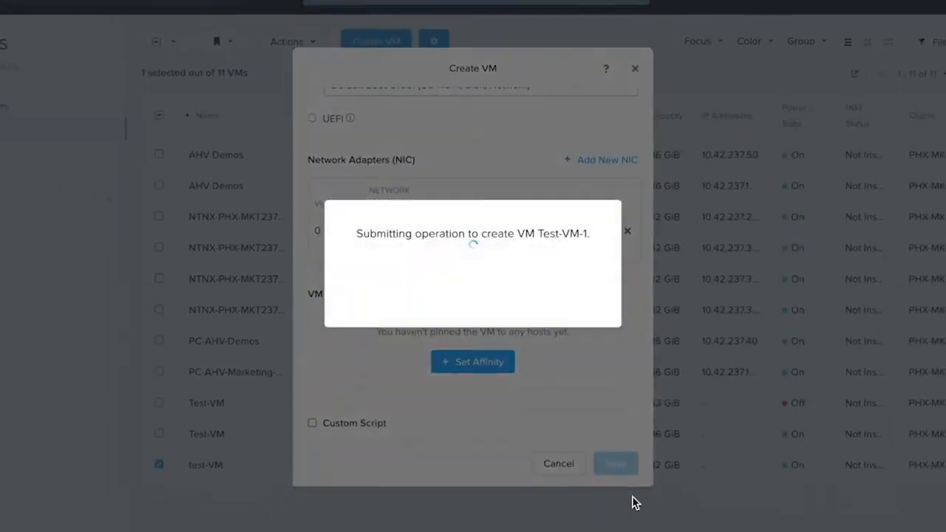
Step: Save the Test-VM-1 VM and show the Recent Tasks panel
{"action": "left_click", "coordinate": [615, 463]}
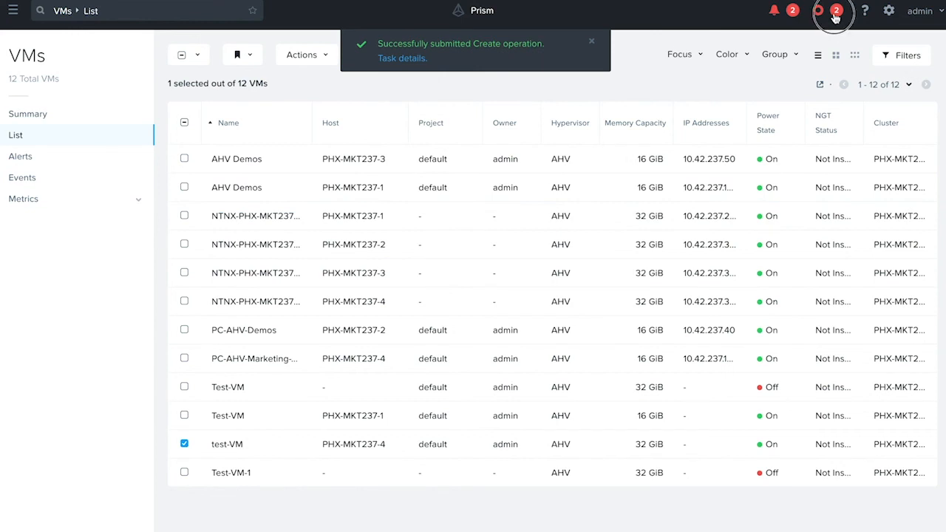
{"action": "left_click", "coordinate": [818, 11]}
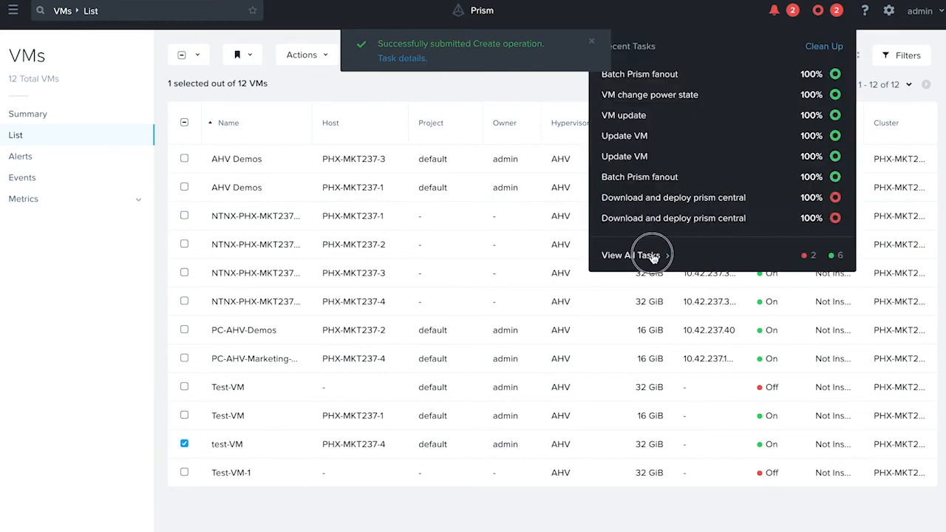
Step: Open the Tasks page listing all 35 tasks via View All Tasks
{"action": "left_click", "coordinate": [629, 255]}
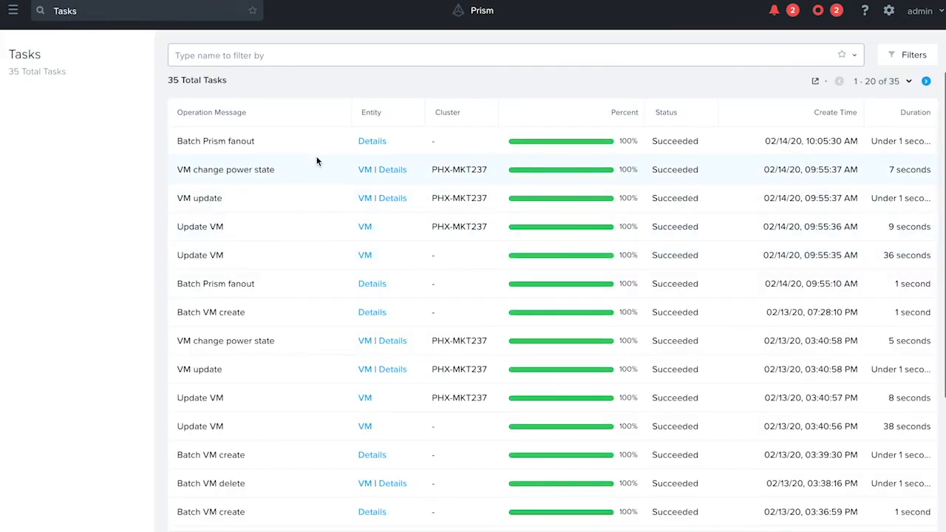
{"action": "mouse_move", "coordinate": [244, 141]}
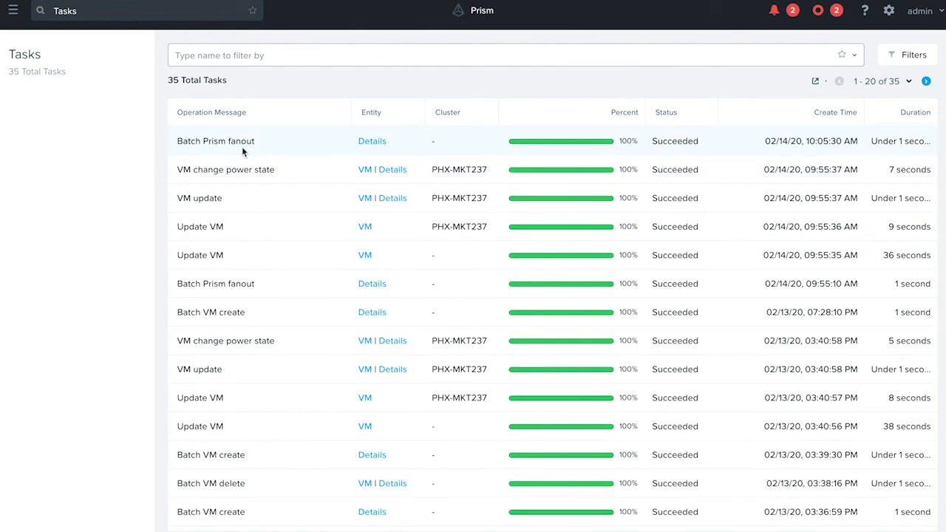
{"action": "mouse_move", "coordinate": [225, 198]}
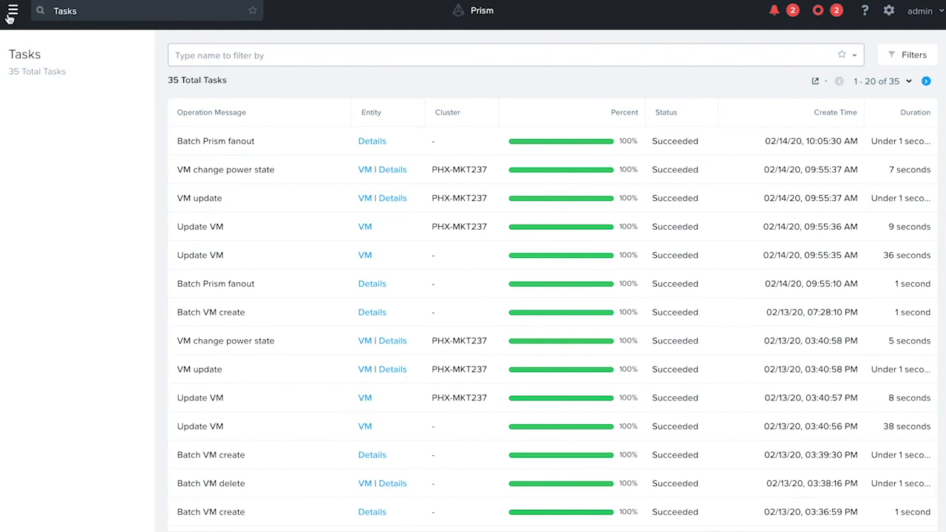
Step: Go to Virtual Infrastructure > VMs, select Test-VM-1 and show its Actions menu
{"action": "left_click", "coordinate": [12, 10]}
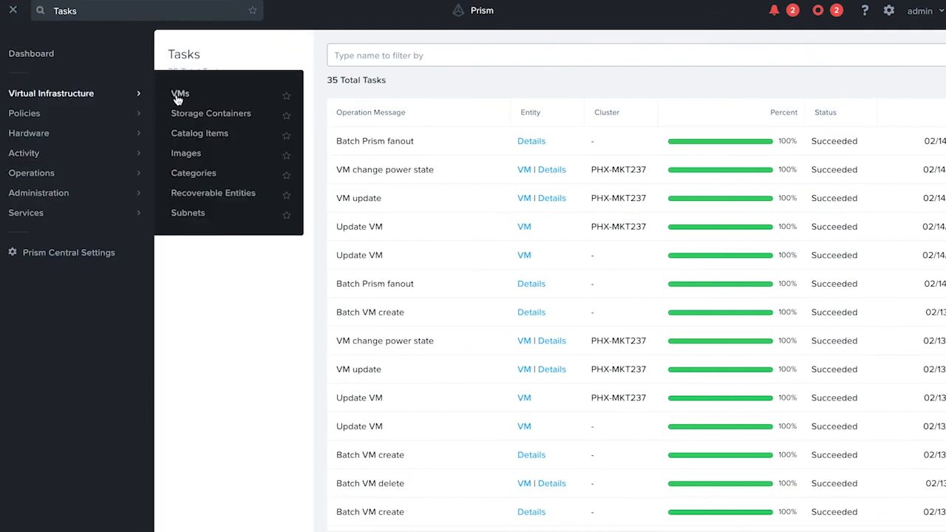
{"action": "left_click", "coordinate": [180, 93]}
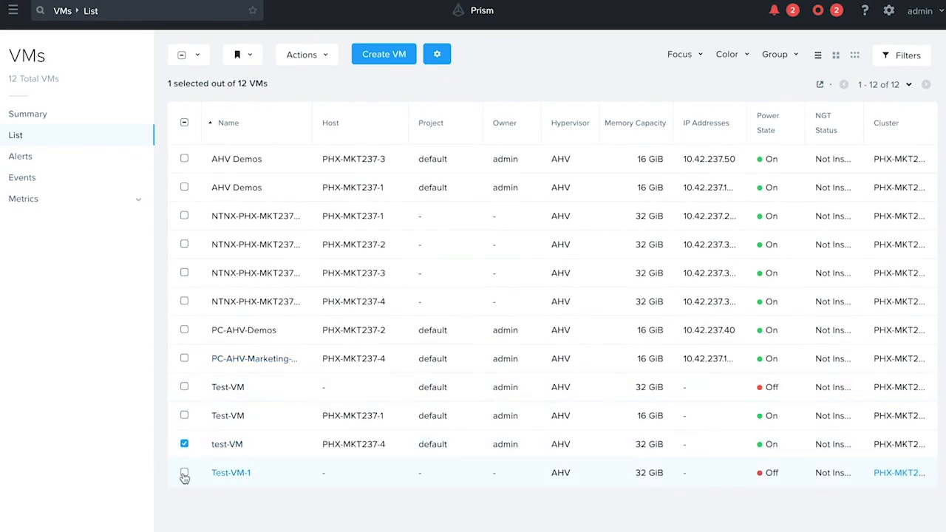
{"action": "left_click", "coordinate": [184, 472]}
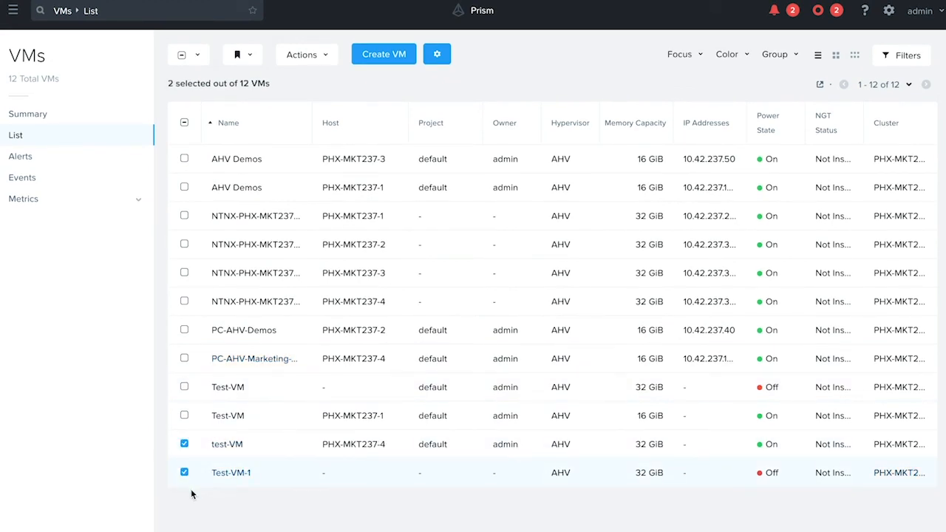
{"action": "left_click", "coordinate": [302, 54]}
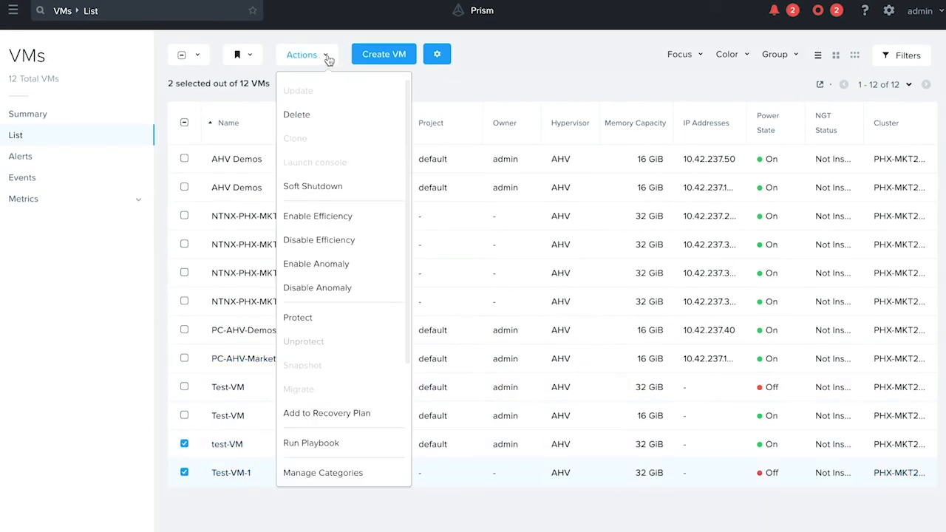
{"action": "mouse_move", "coordinate": [313, 186]}
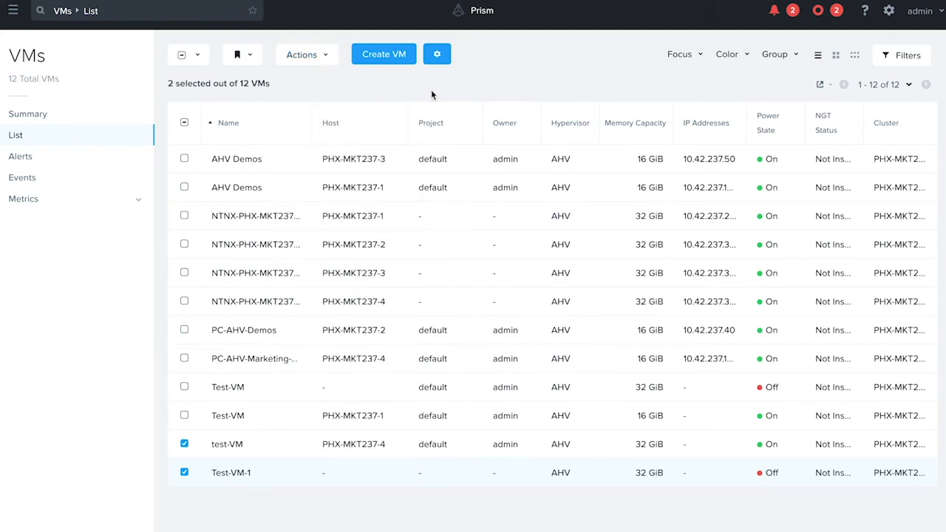
{"action": "mouse_move", "coordinate": [133, 181]}
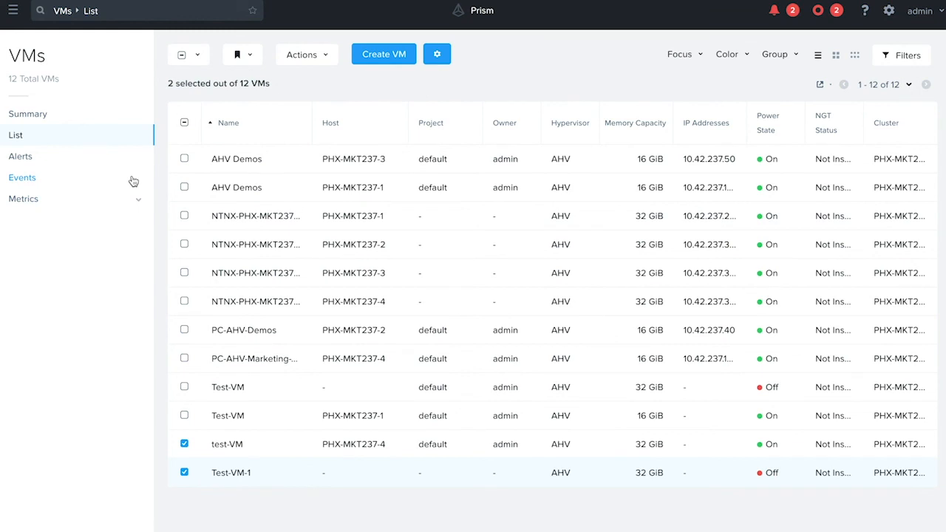